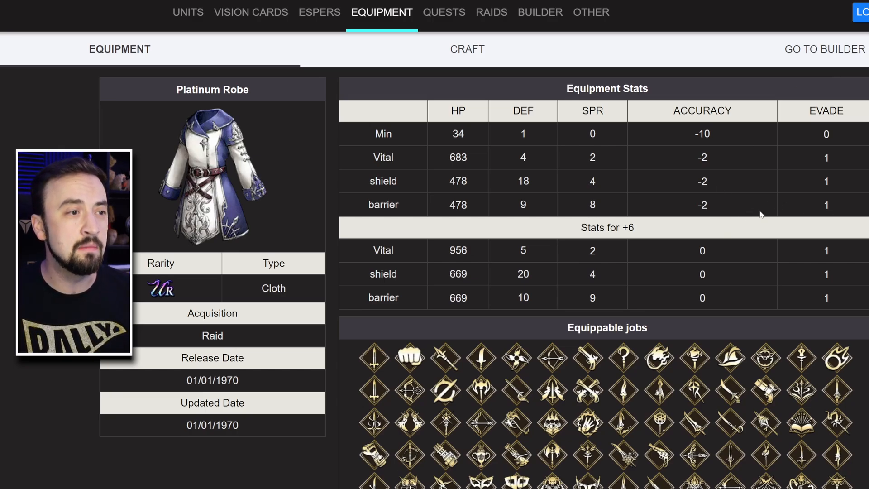
mouse_move(444, 155)
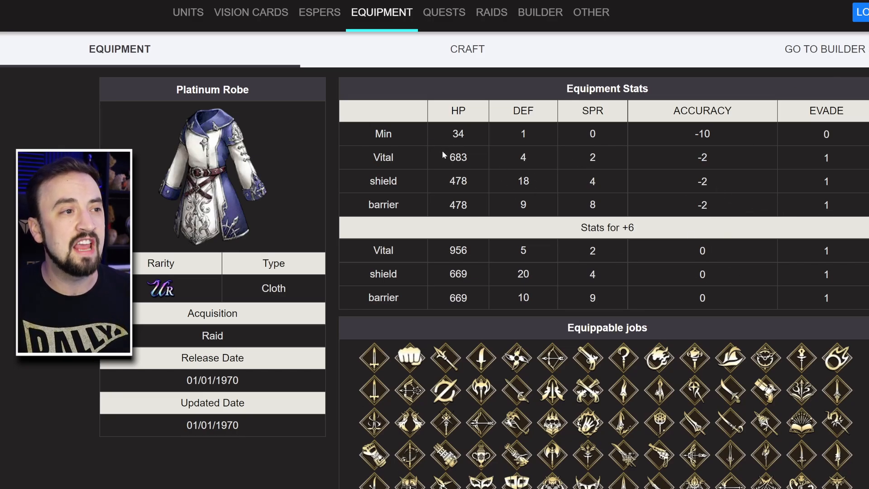
- Review the Shiden - Purple Lightning stats, highlighting the +6 DEF value, and scroll to its Passive Effects table
double_click(457, 158)
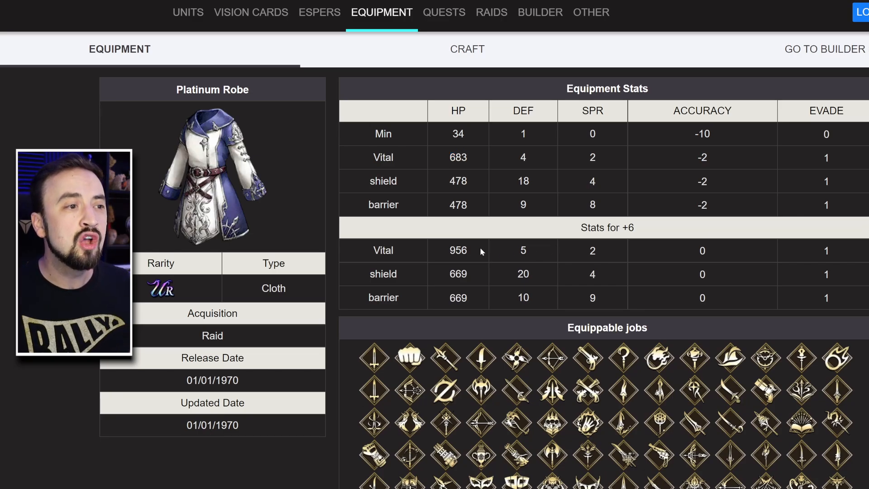
double_click(457, 250)
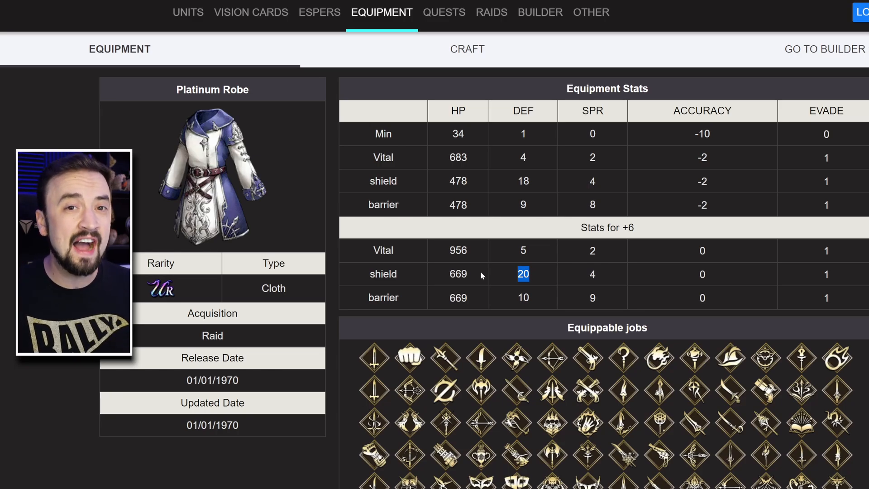
scroll(down, 3)
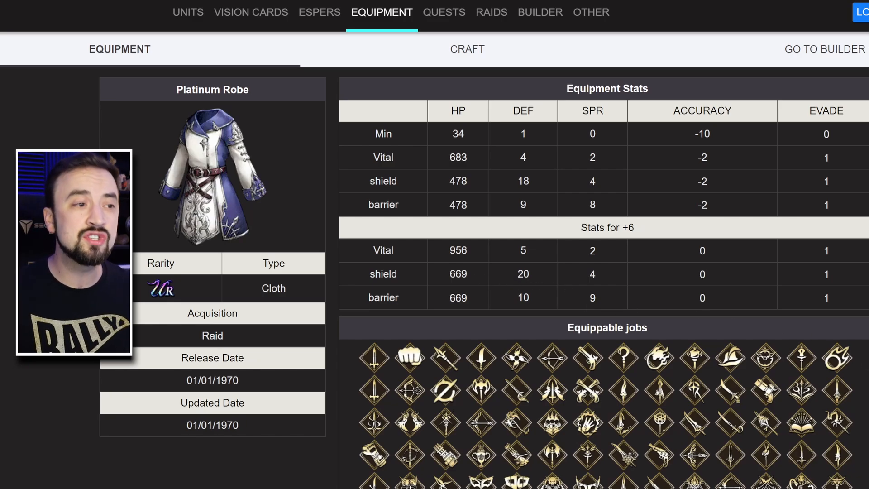
scroll(down, 3)
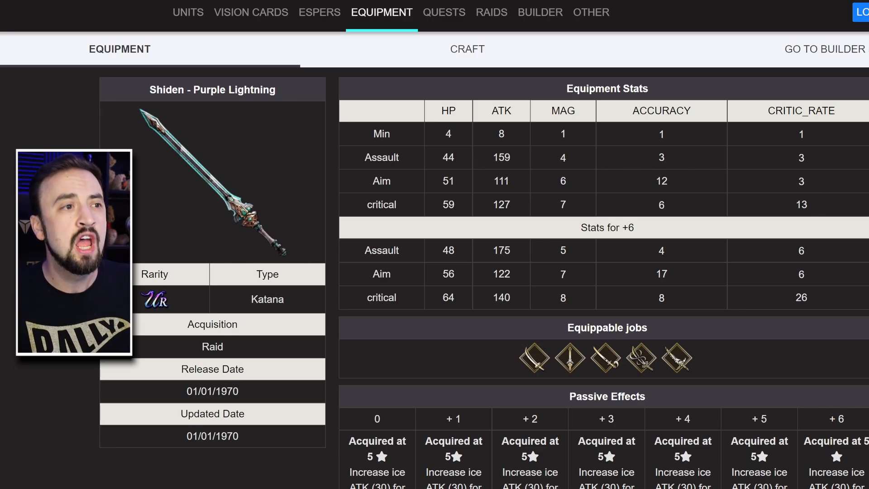
- Continue down the Passive Effects per upgrade level and move on to the Mage Masher dagger page
double_click(500, 249)
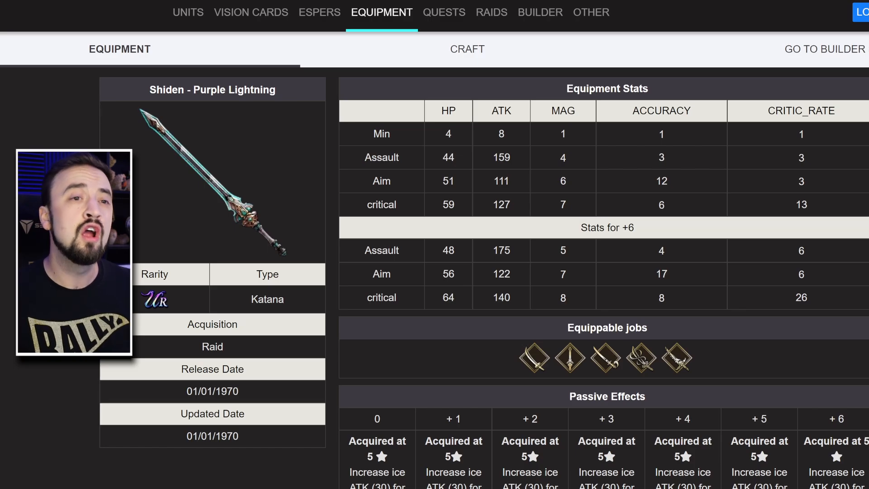
scroll(down, 3)
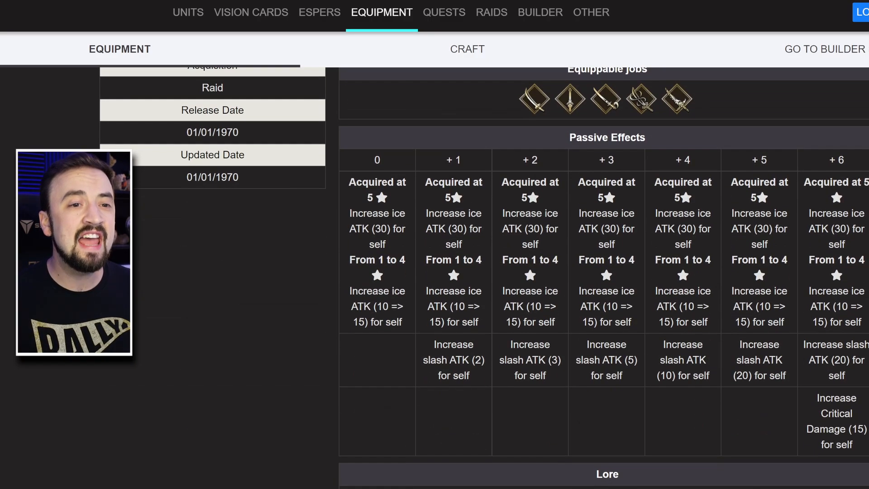
double_click(833, 229)
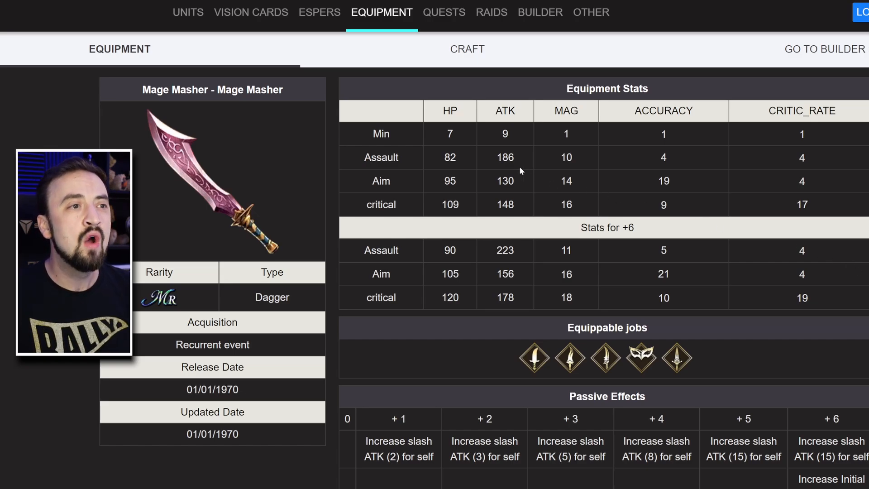
- Review the Mage Masher stats, passive effects and lore, then head to the Units section for Helena Leonis
double_click(503, 158)
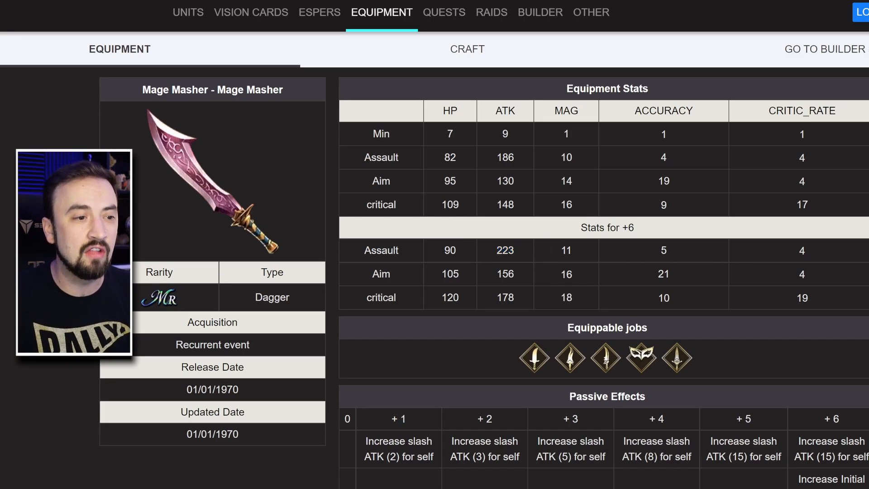
scroll(down, 3)
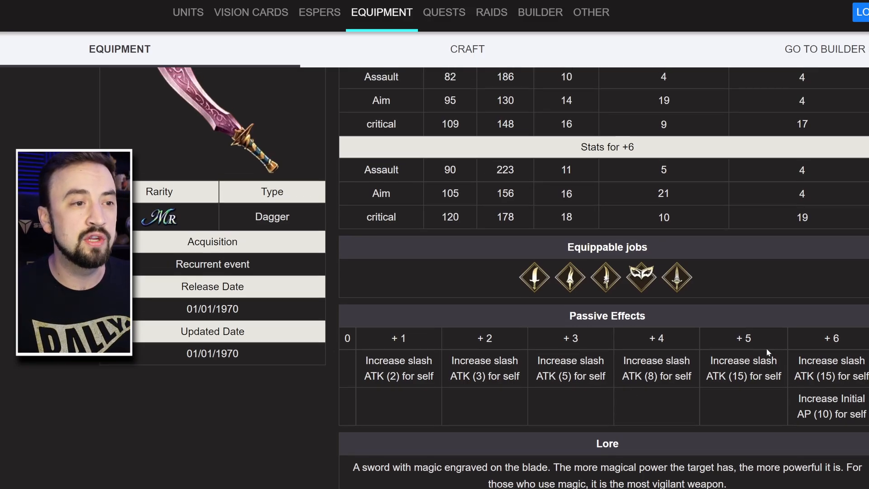
scroll(up, 3)
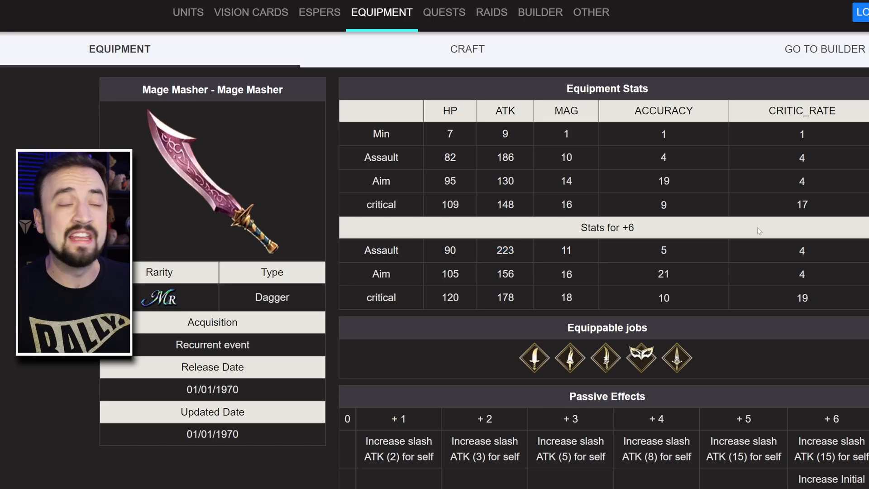
click(188, 12)
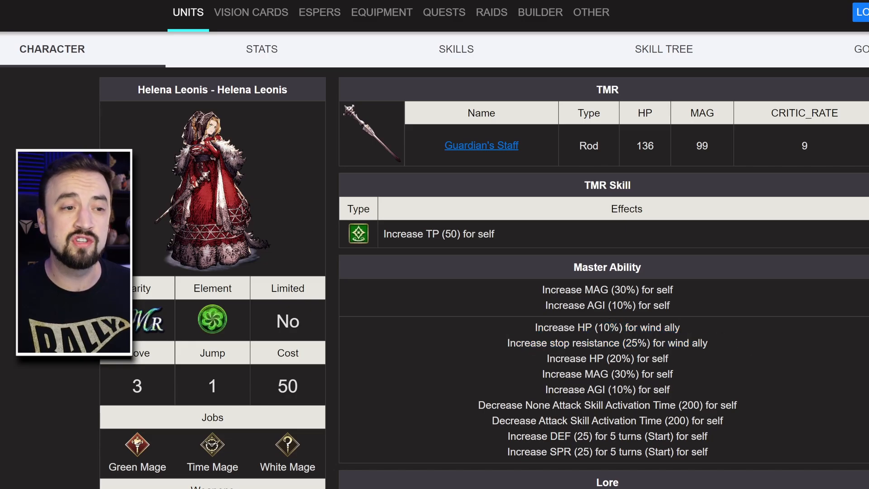
- Highlight Helena Leonis's repeated MAG and AGI master ability boosts, then go to her skills list
drag(607, 343, 690, 343)
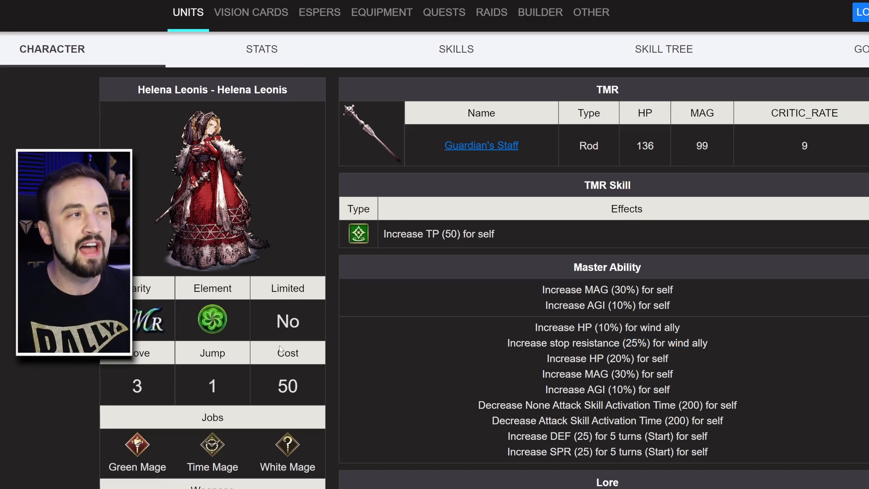
mouse_move(711, 372)
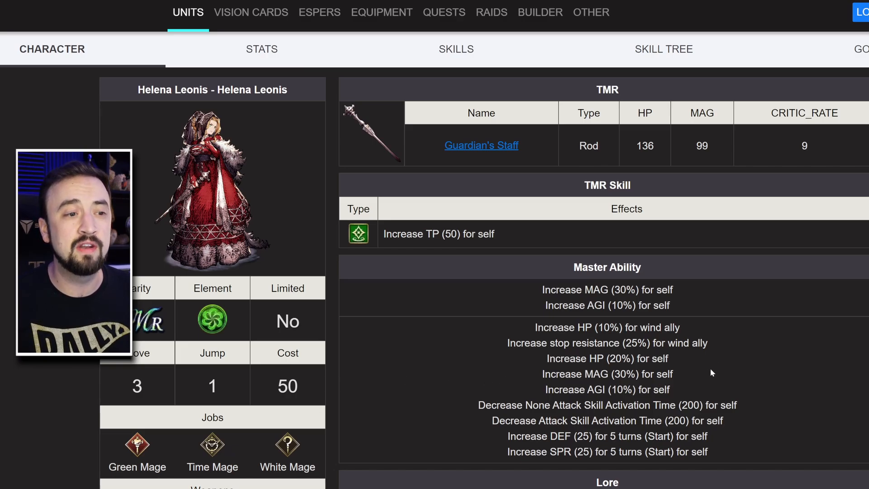
double_click(606, 358)
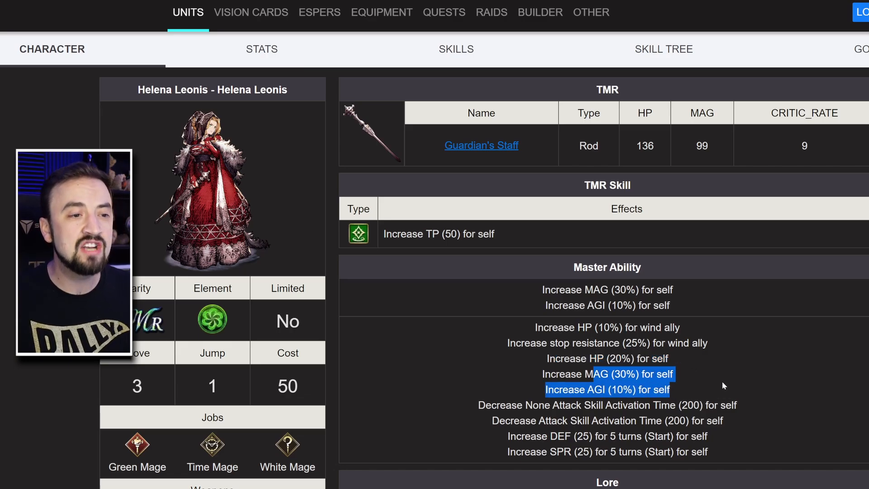
scroll(down, 3)
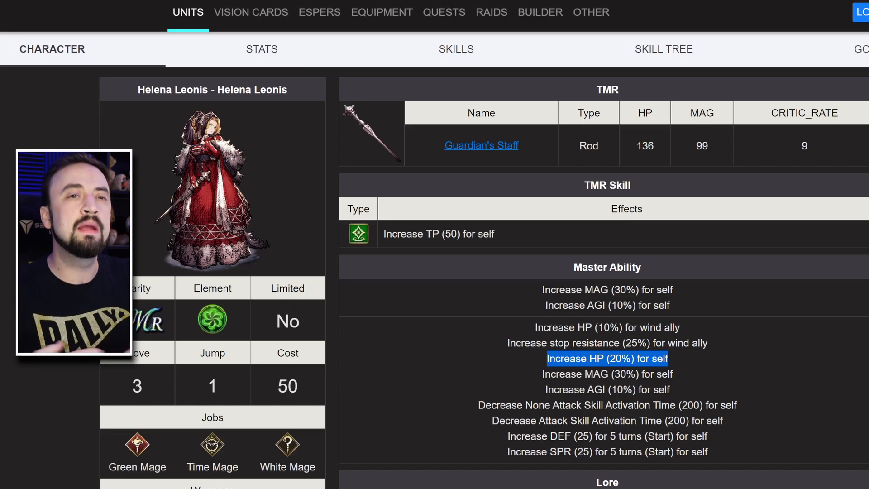
click(456, 49)
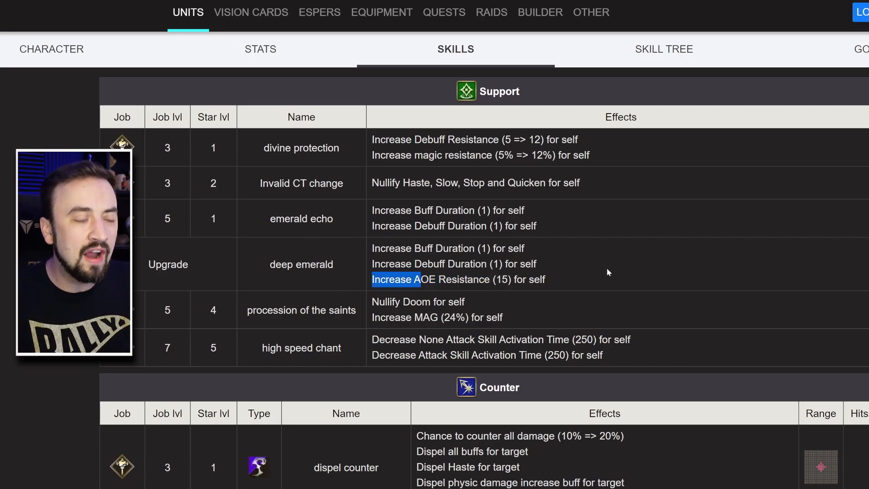
drag(412, 280, 548, 280)
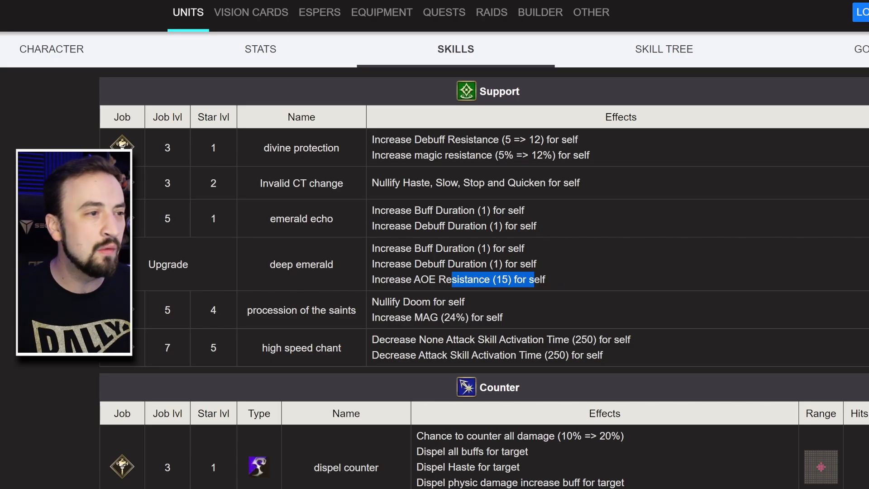
scroll(down, 3)
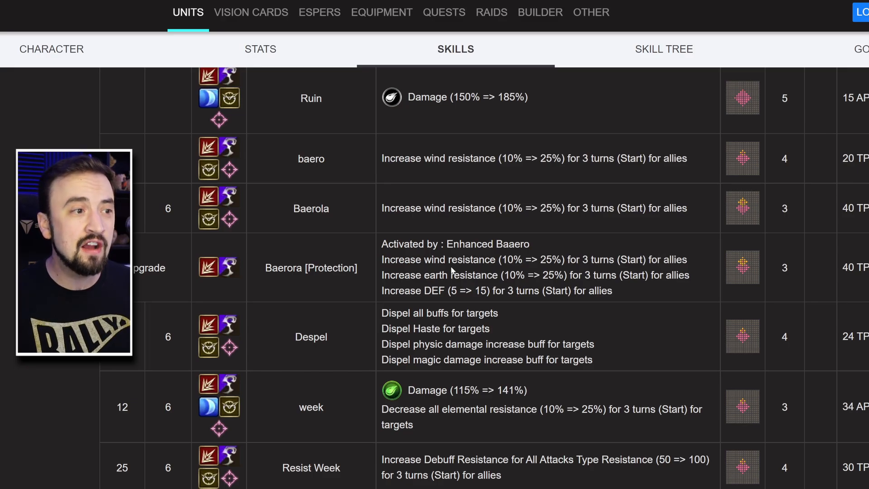
mouse_move(641, 294)
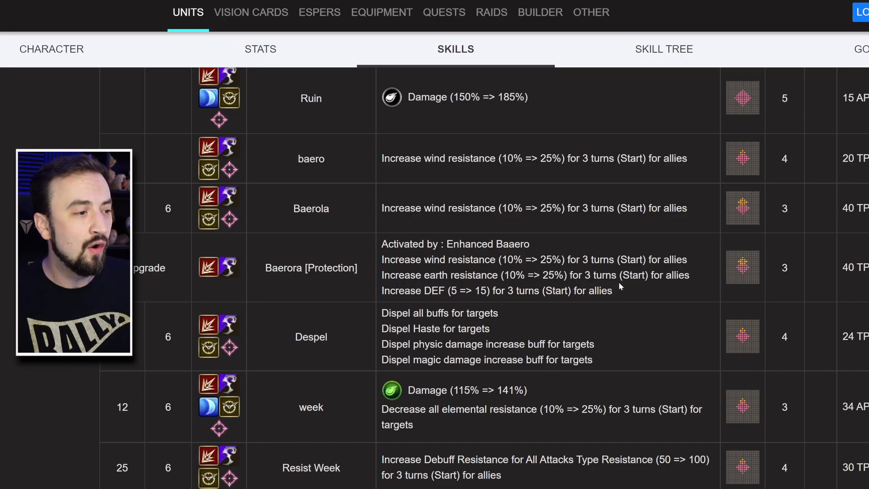
scroll(down, 3)
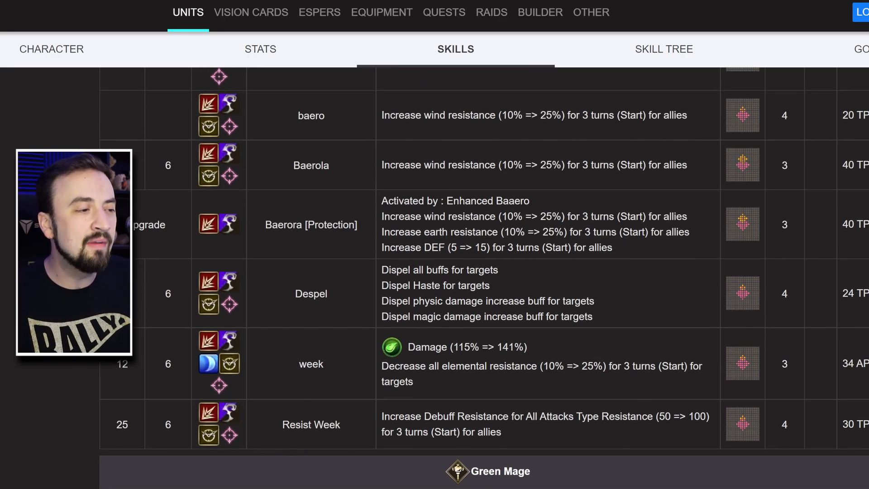
scroll(down, 3)
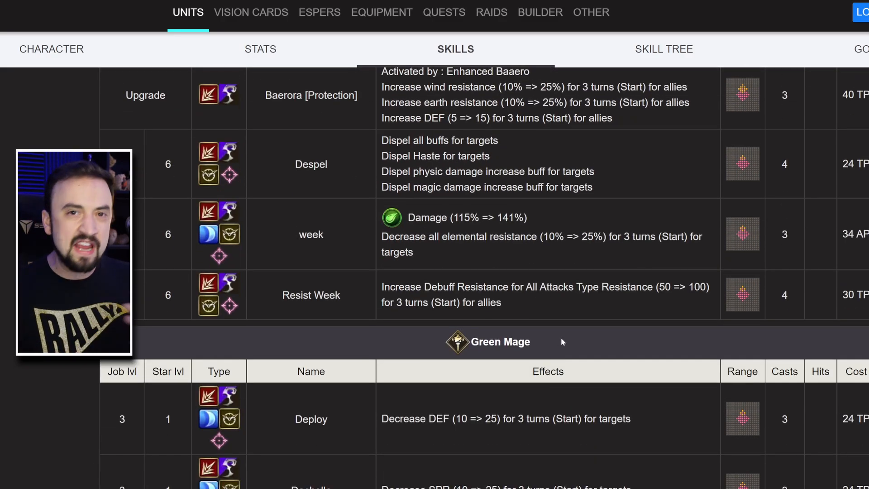
mouse_move(563, 309)
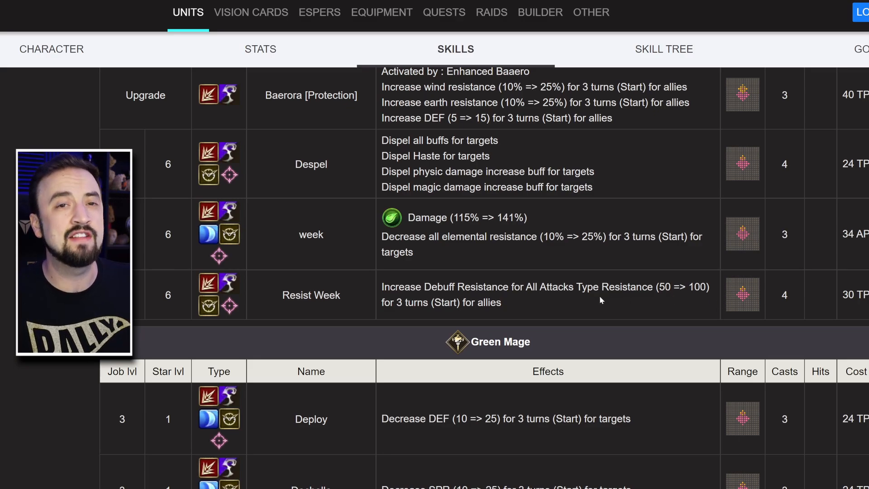
scroll(down, 3)
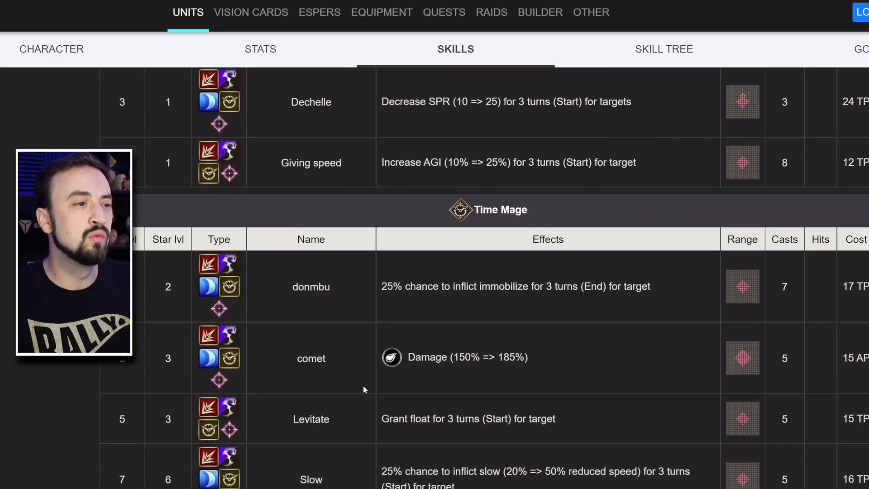
scroll(down, 3)
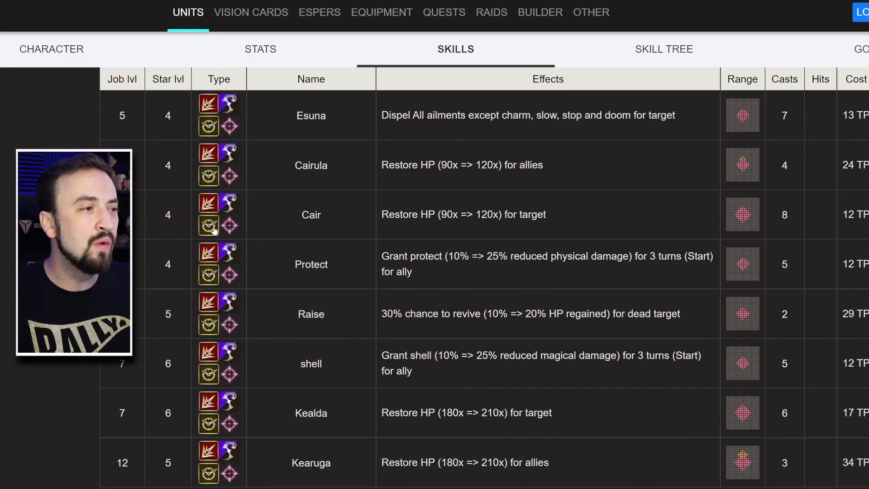
scroll(down, 3)
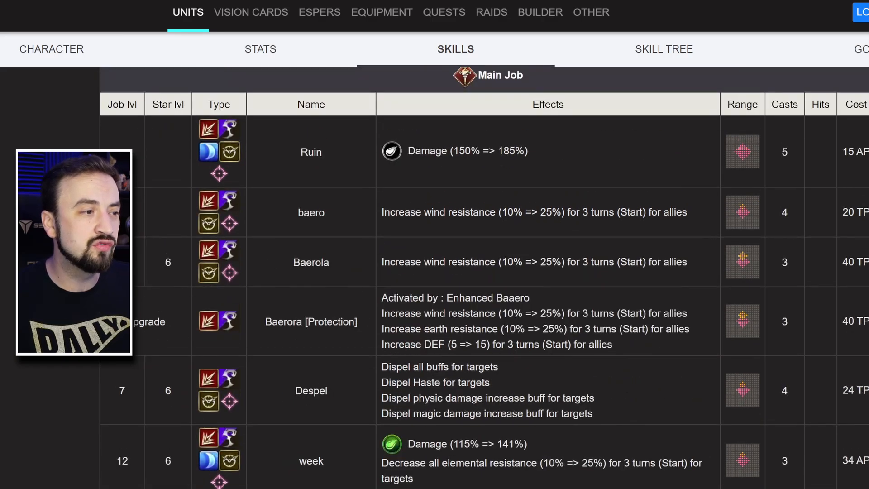
scroll(down, 3)
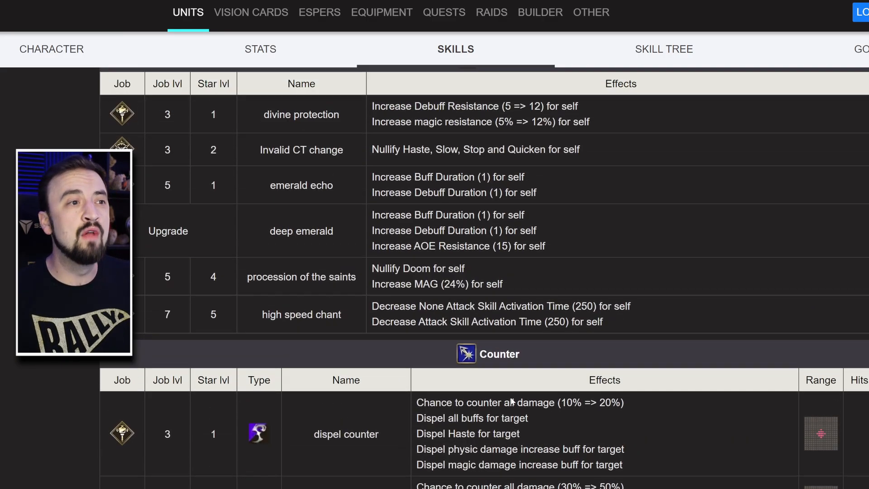
scroll(down, 3)
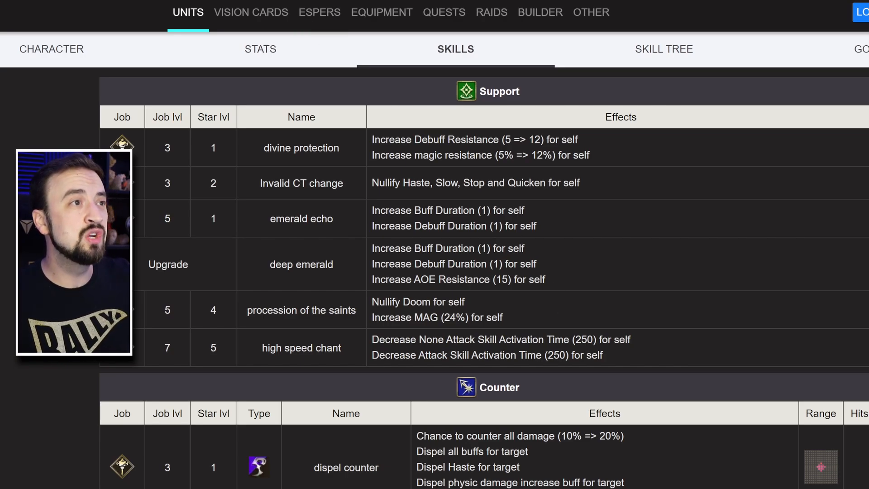
- Open Serjes's Character tab and highlight a line in his Master Ability section
click(51, 48)
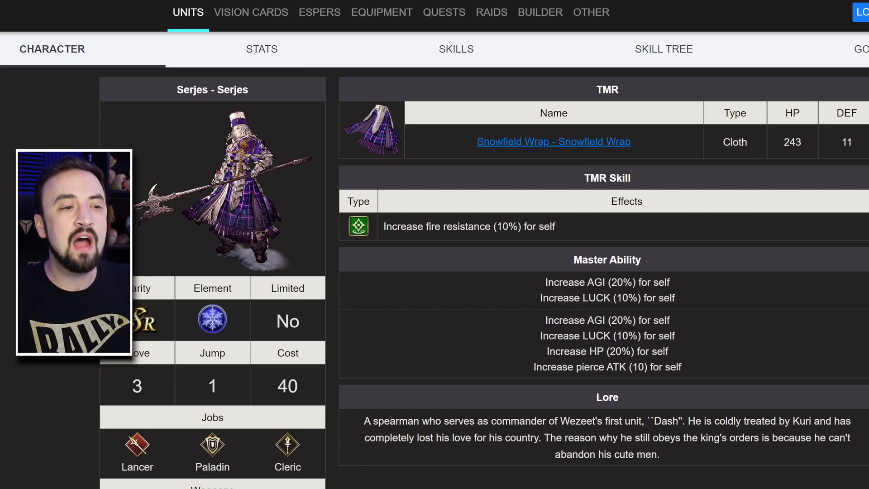
drag(580, 366, 683, 366)
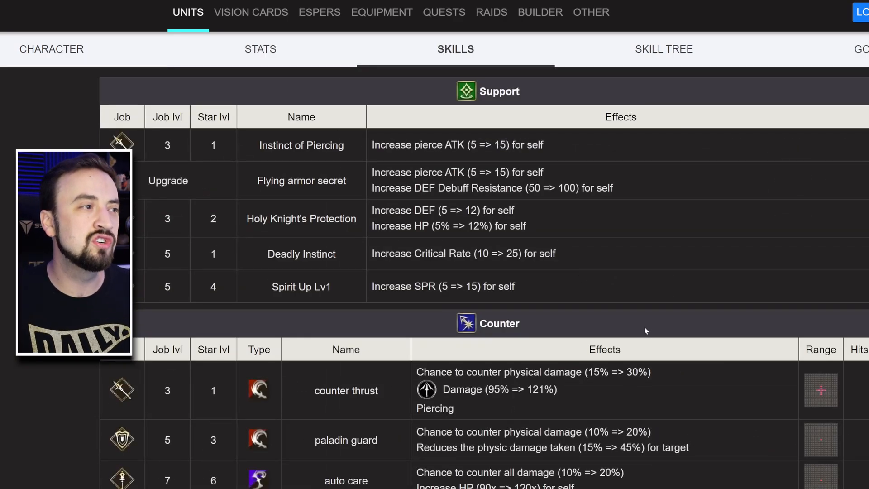
- Scroll through Serjes's Support, Counter, EX Buffs, basic attack and Main Job skill tables
scroll(down, 3)
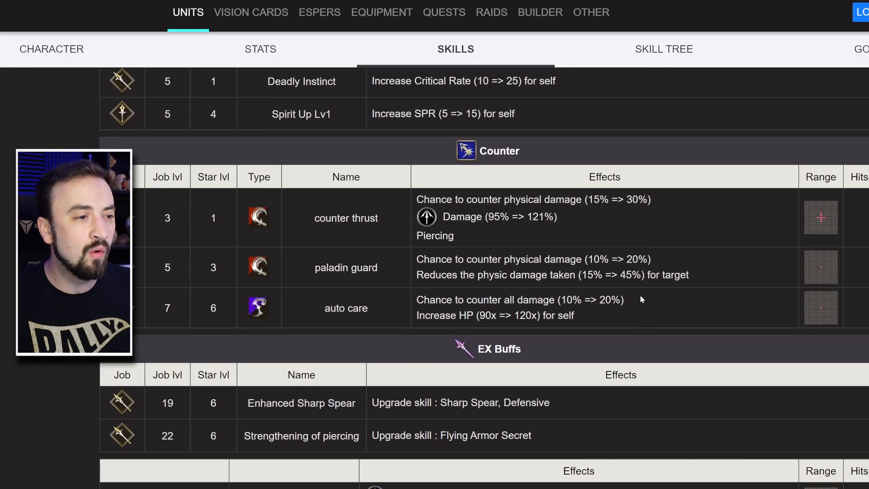
scroll(down, 3)
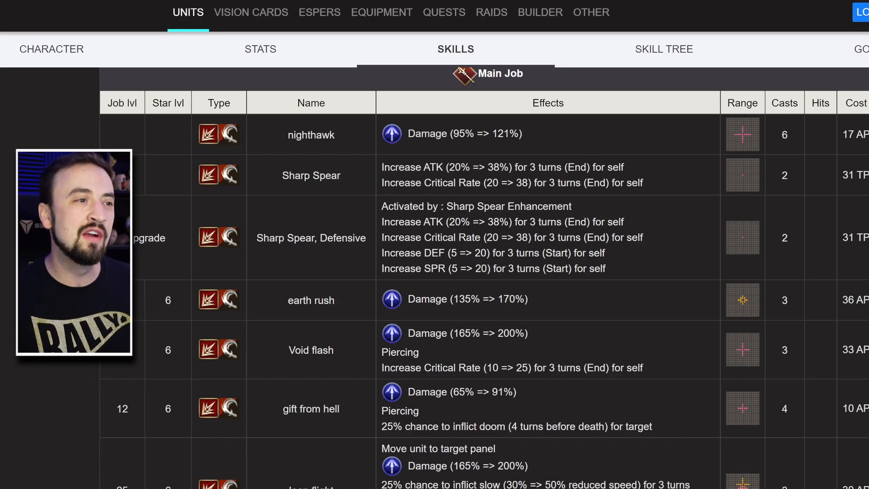
mouse_move(660, 254)
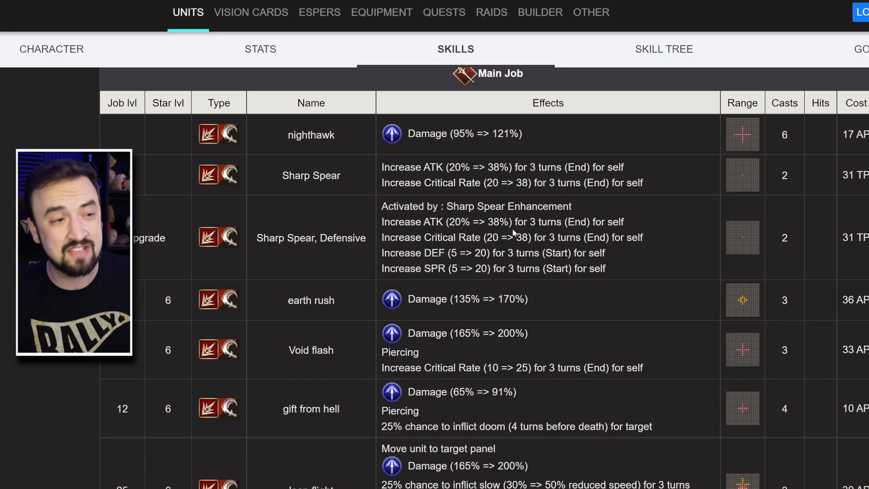
scroll(down, 3)
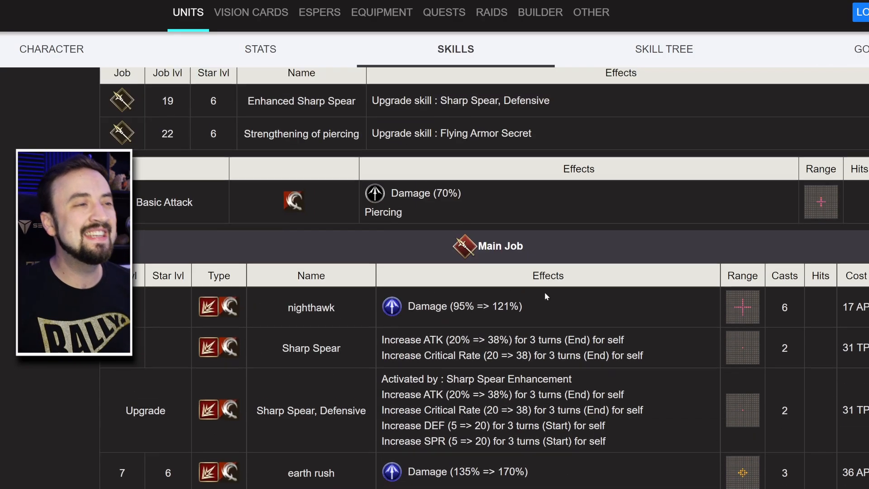
- Open Viktora's unit page to read her Master Ability section, then switch to her Skills listing
click(51, 49)
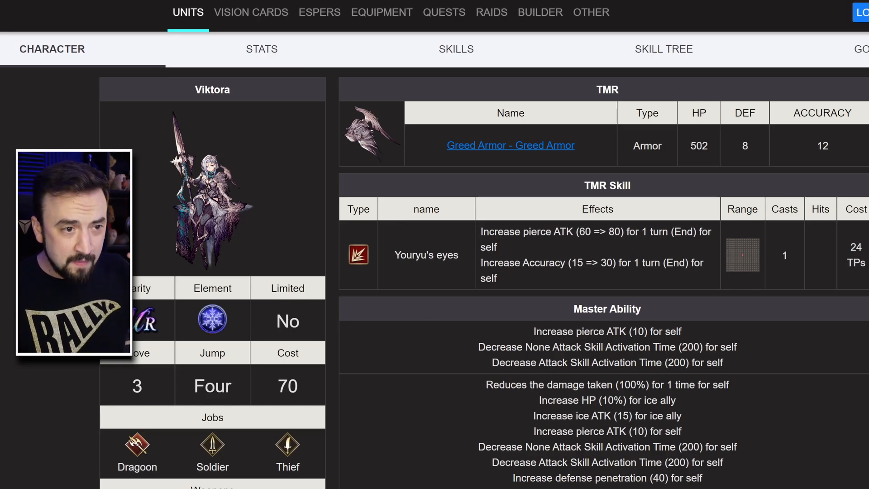
mouse_move(683, 358)
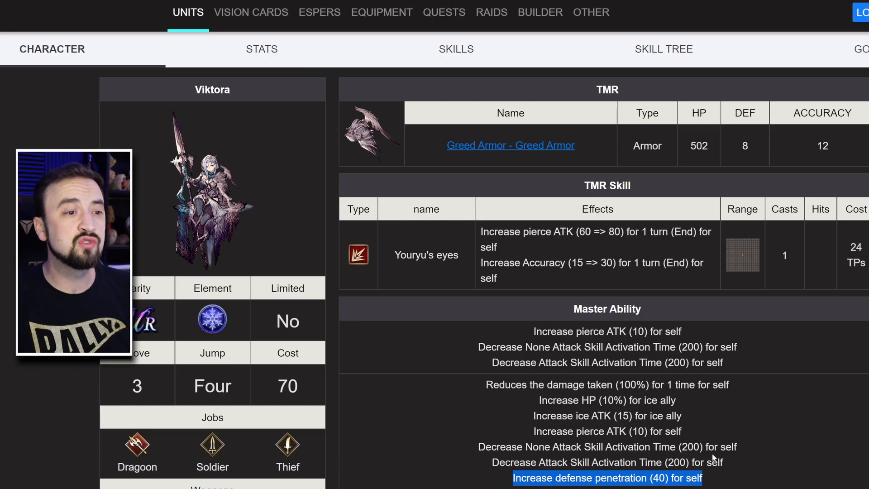
click(456, 49)
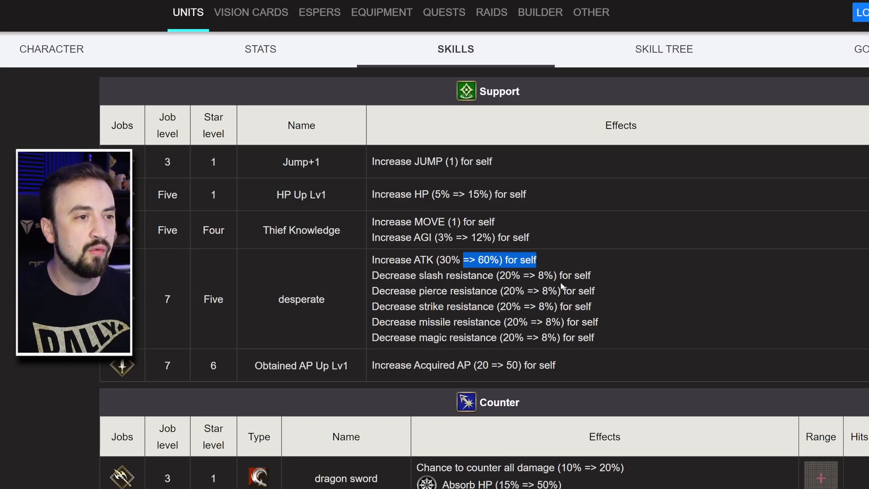
mouse_move(614, 296)
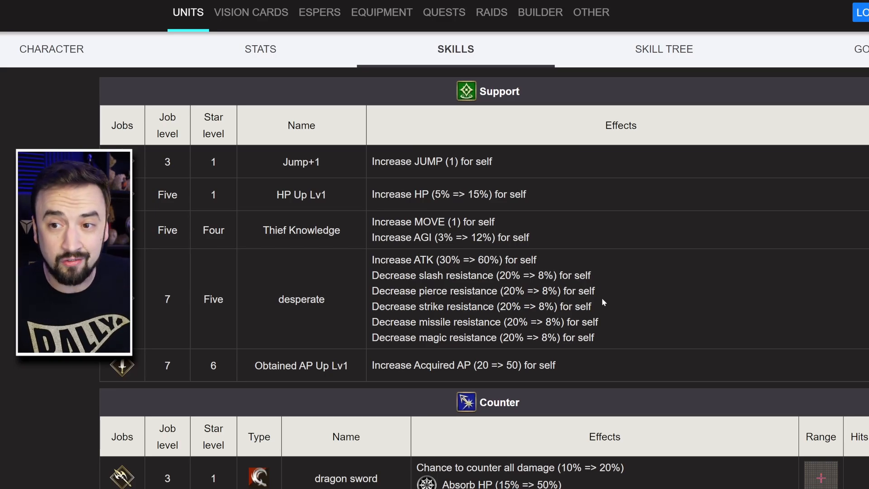
scroll(down, 3)
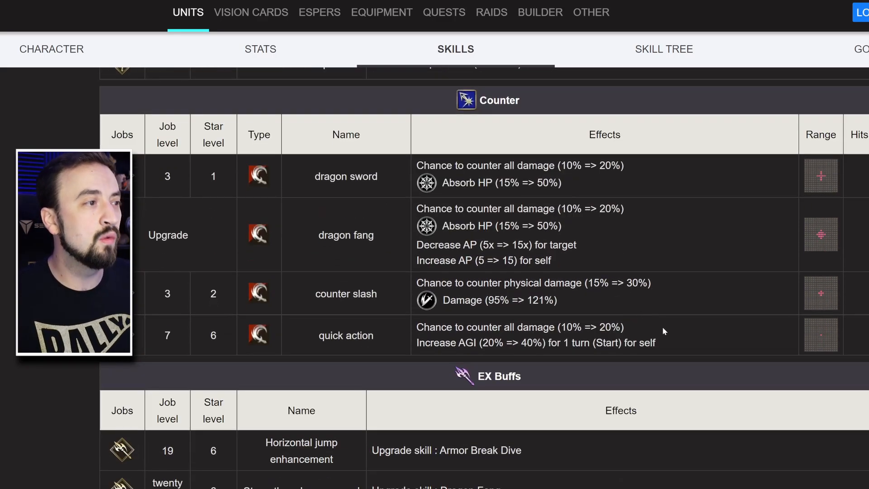
scroll(down, 3)
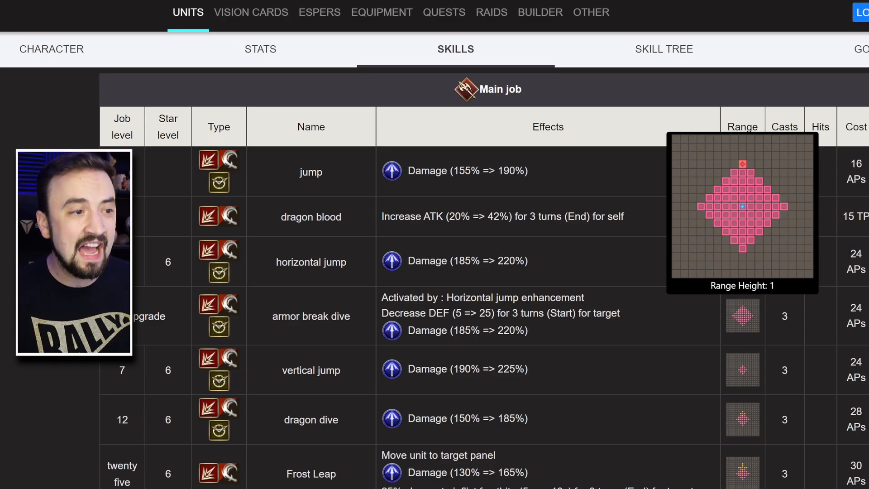
mouse_move(585, 325)
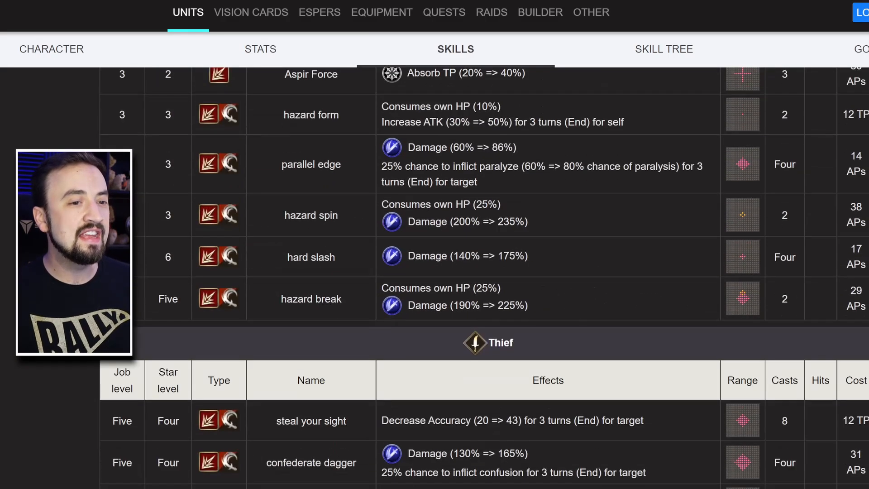
- Scroll through Viktora's Main job, Soldier and Thief skill tables and return to her Character overview
scroll(down, 3)
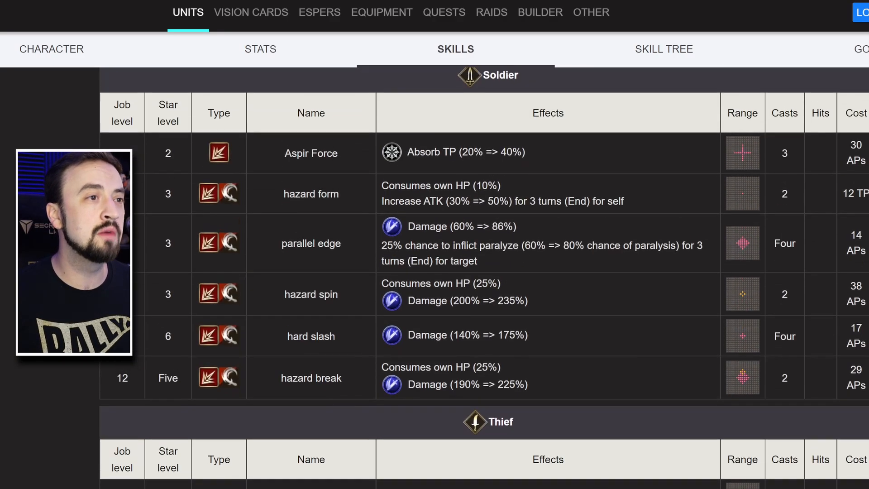
scroll(down, 3)
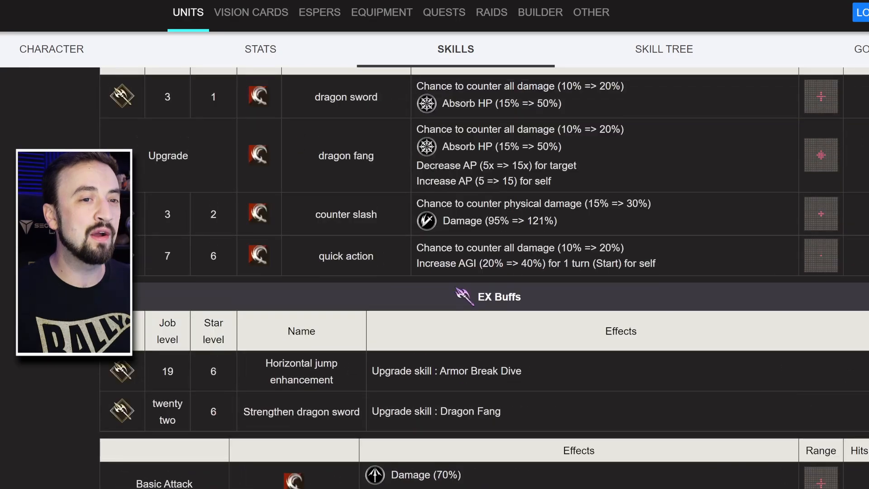
click(51, 49)
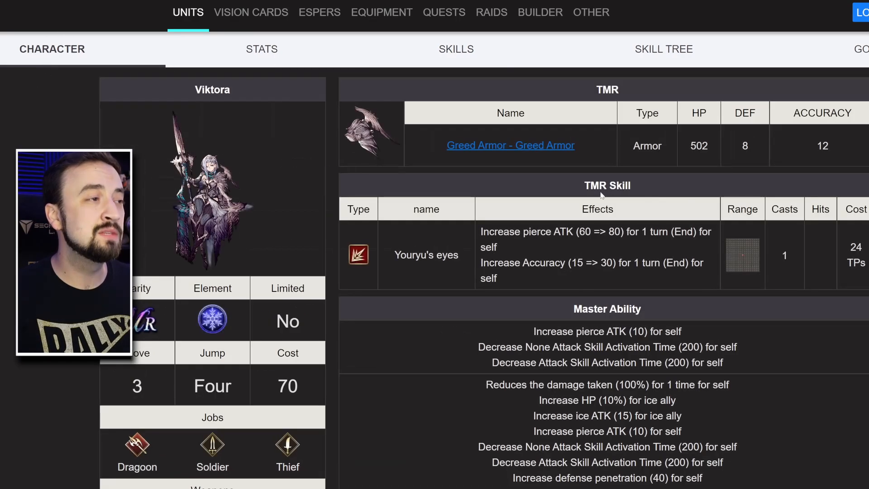